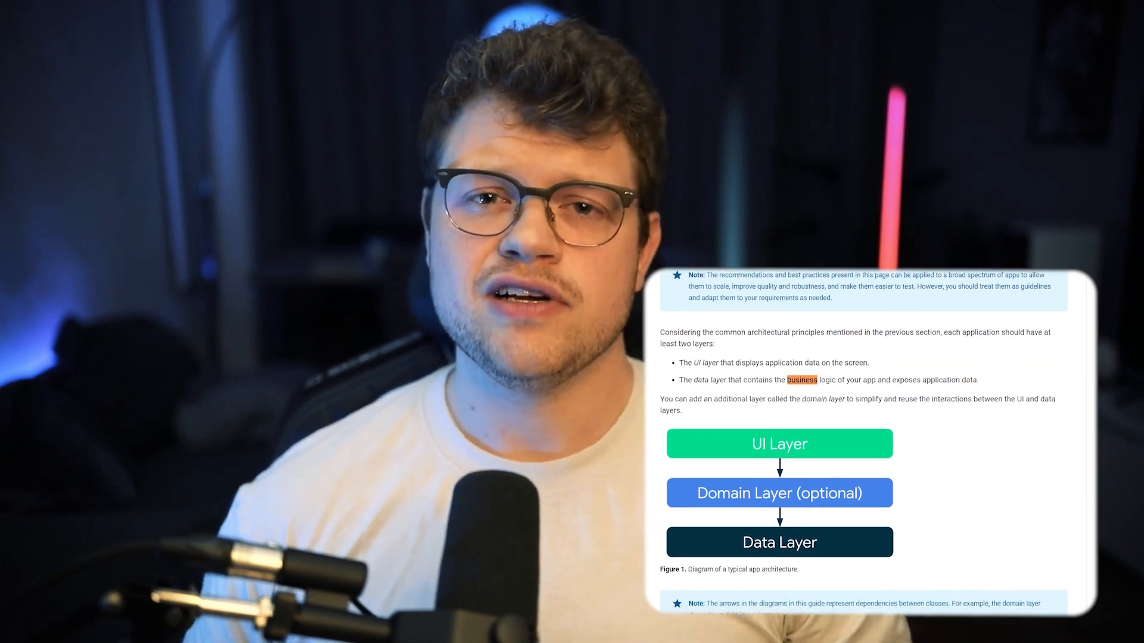
scroll("down", 3)
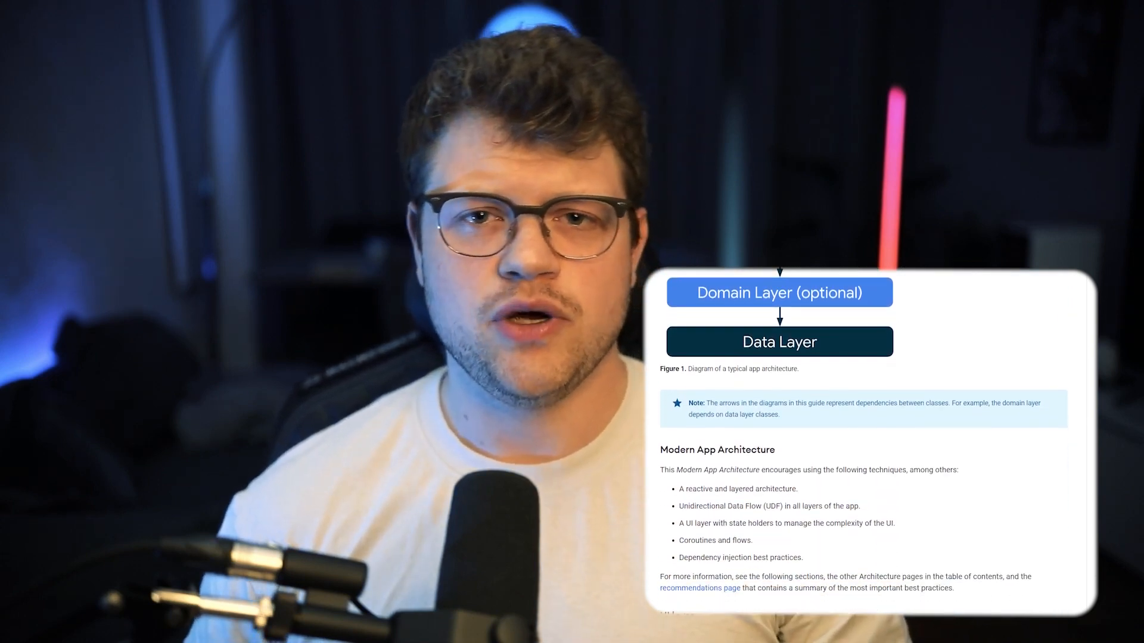
scroll("down", 3)
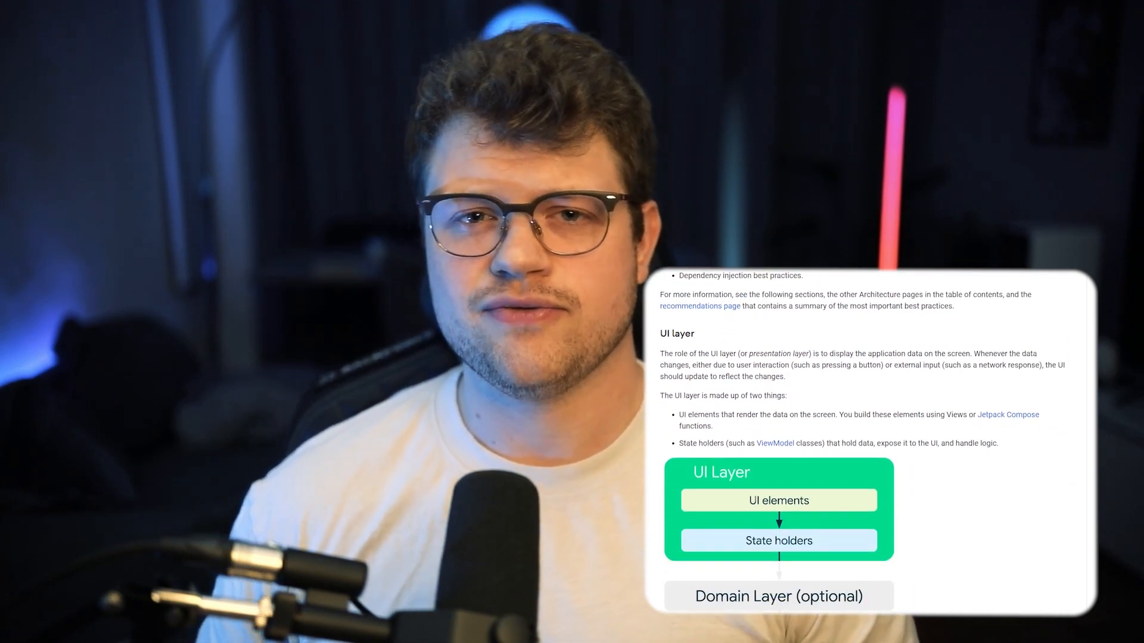